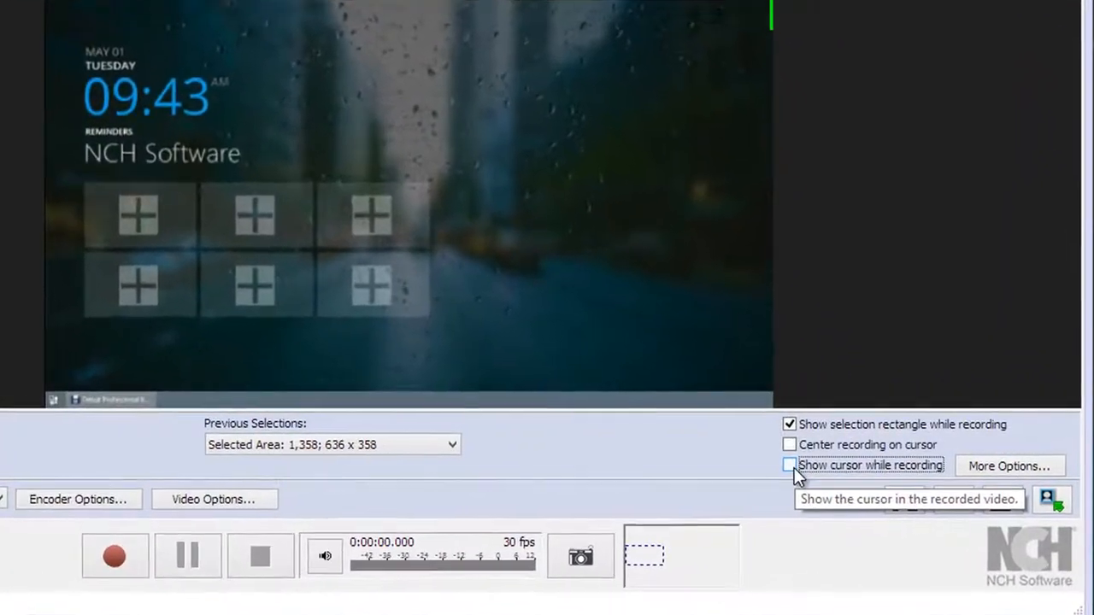
Enable 'Show cursor while recording' in the Screen capture panel.
click(789, 465)
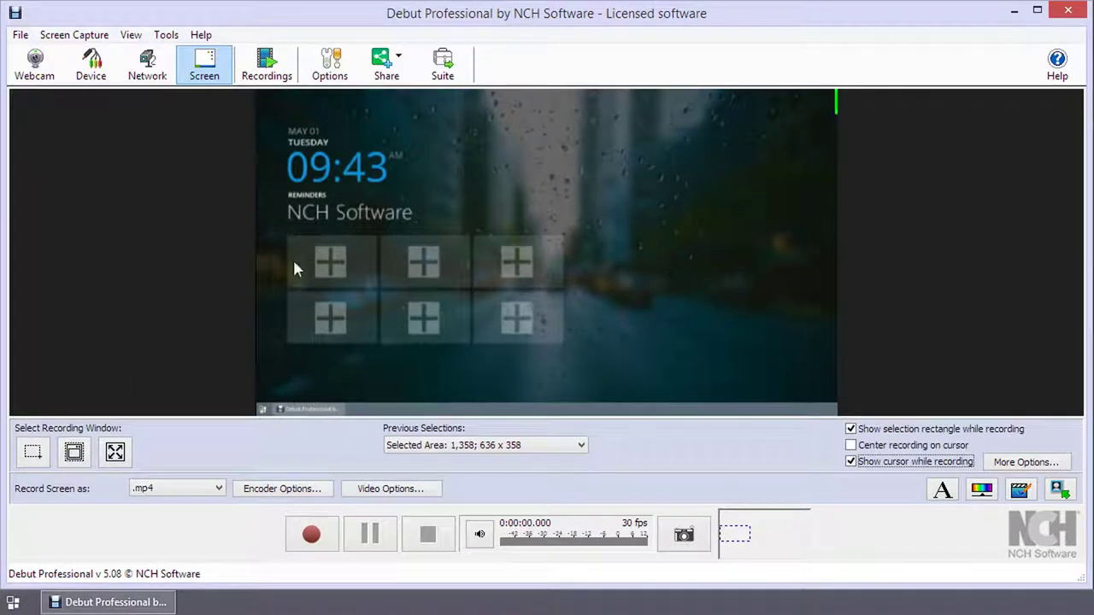
mouse_move(1037, 477)
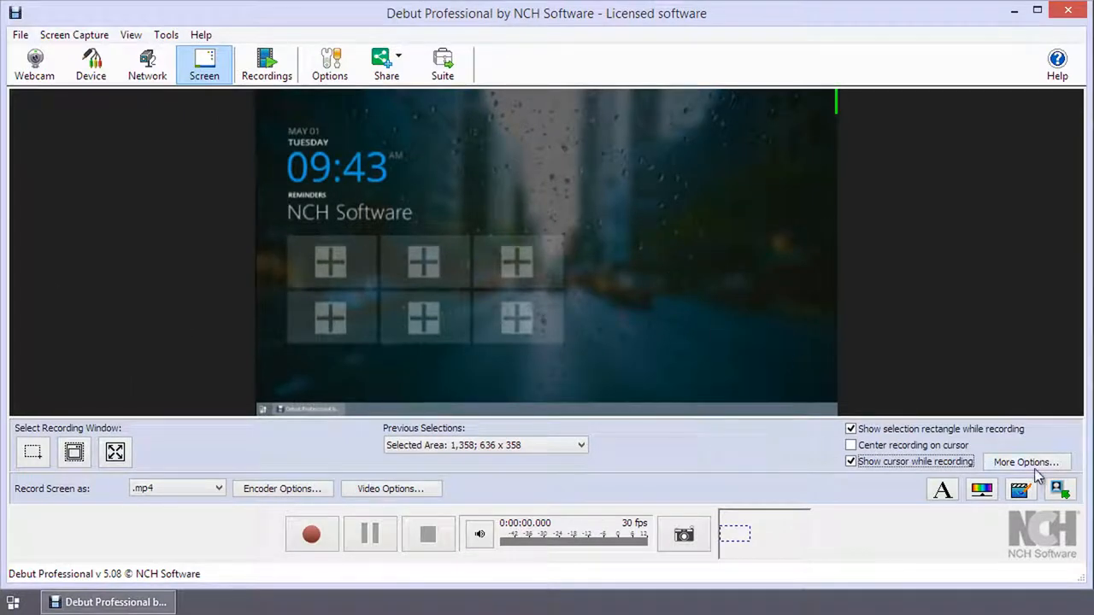
Enable Highlight Mouse Cursor in More Options and confirm.
click(1026, 462)
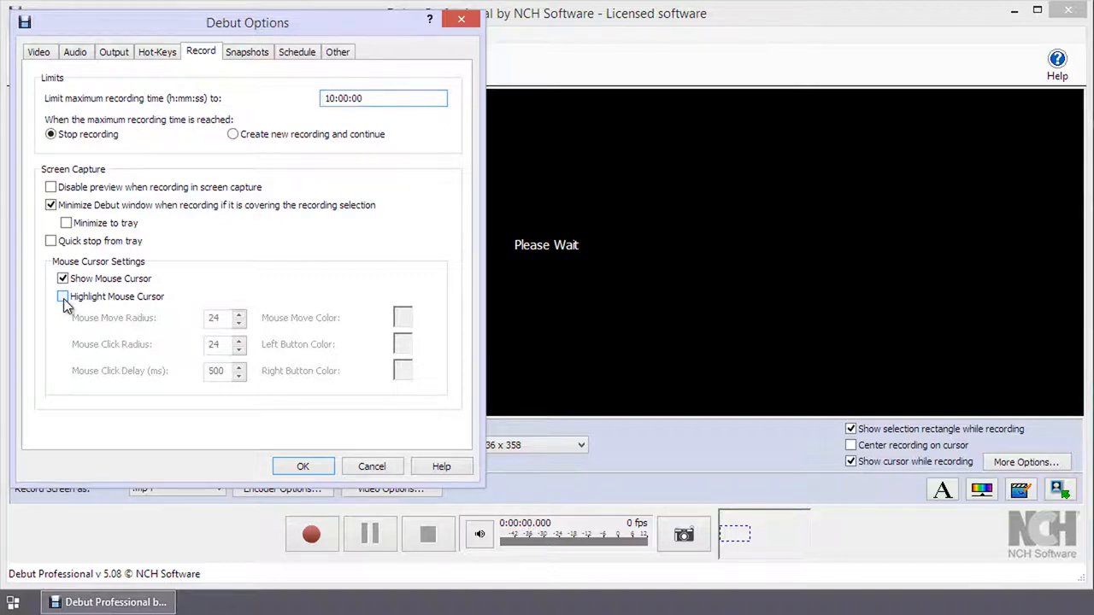
click(62, 297)
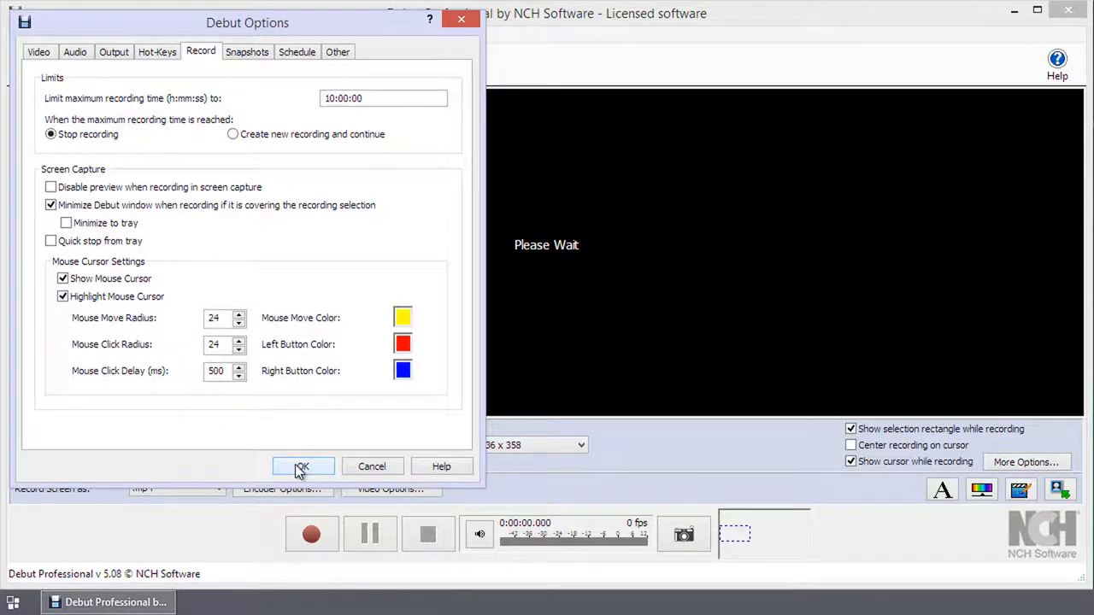
click(302, 467)
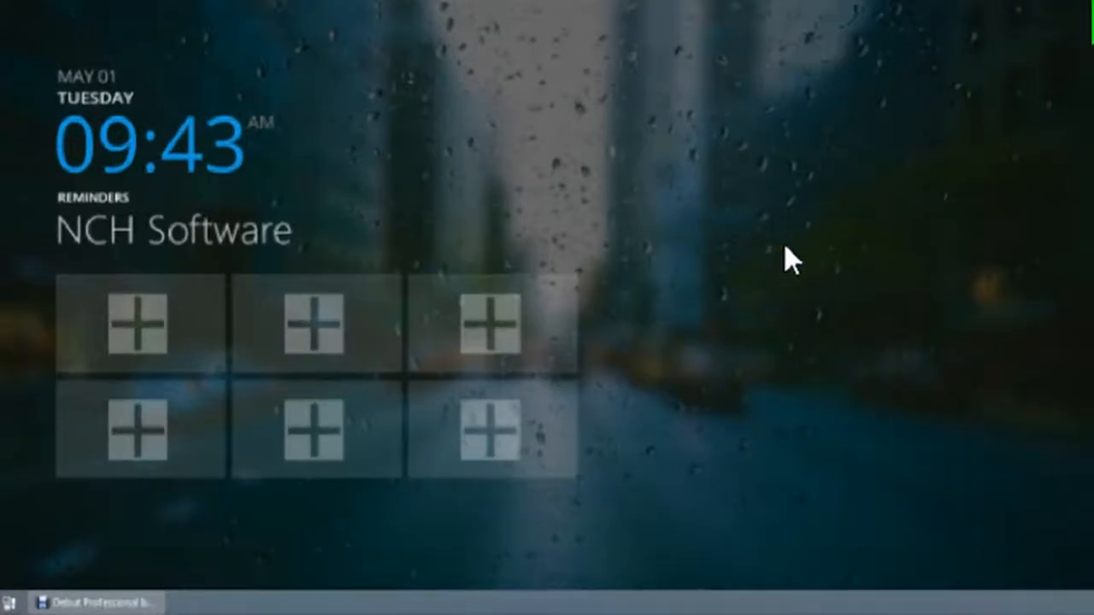
mouse_move(470, 239)
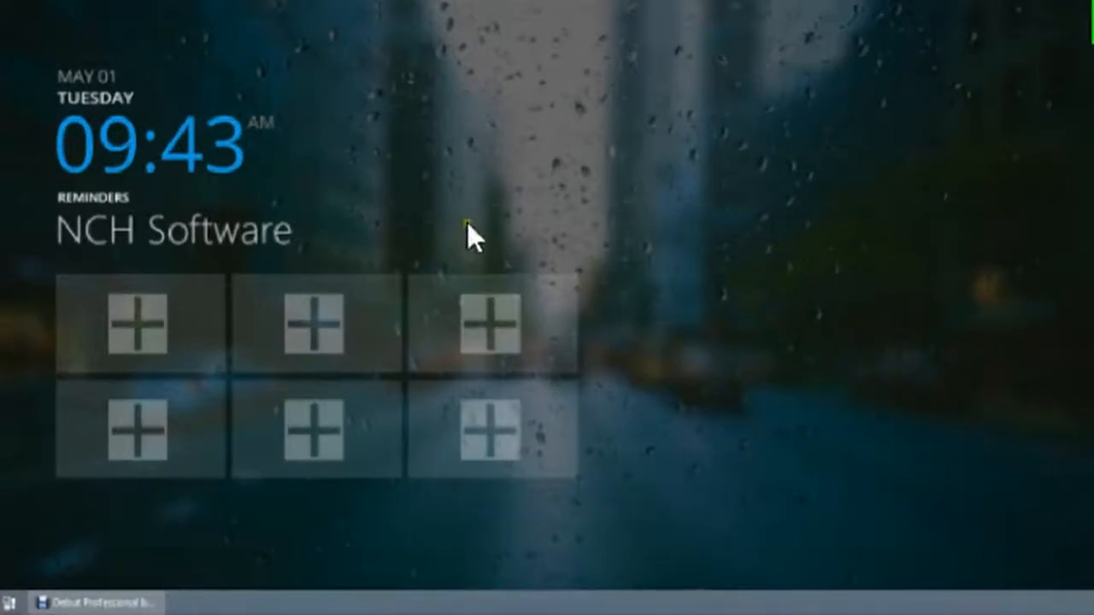
mouse_move(592, 399)
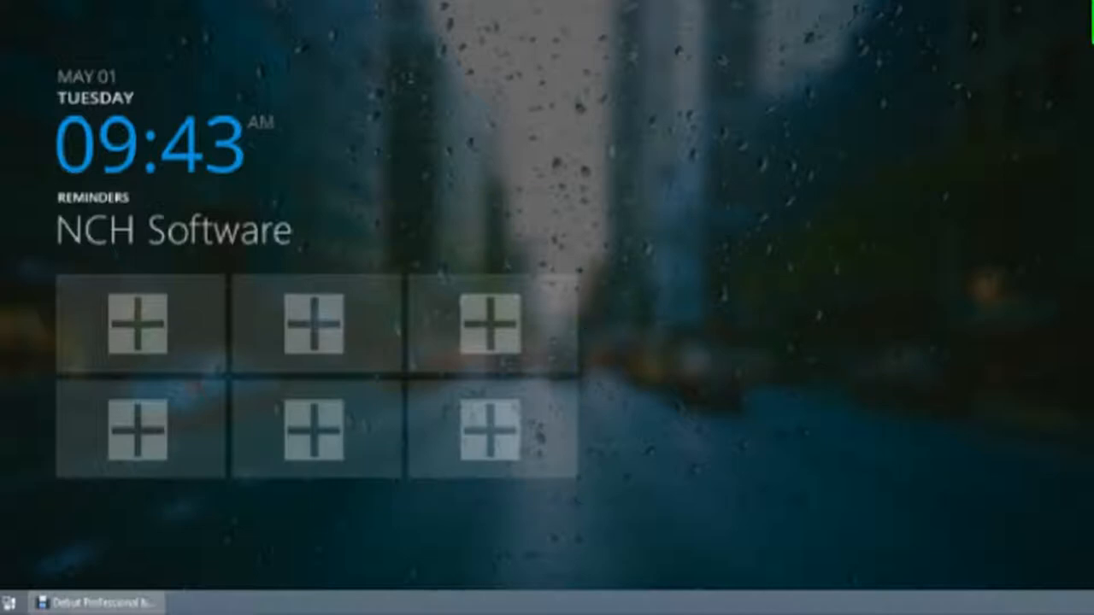
click(102, 601)
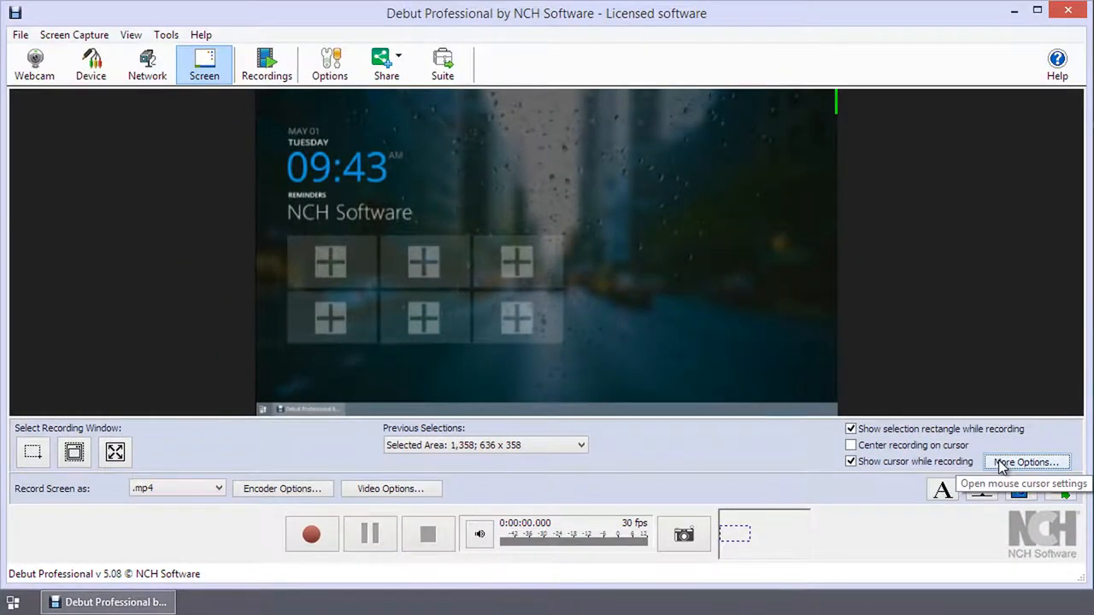
Raise the Mouse Move Radius from 24 to 50 and confirm.
click(1026, 461)
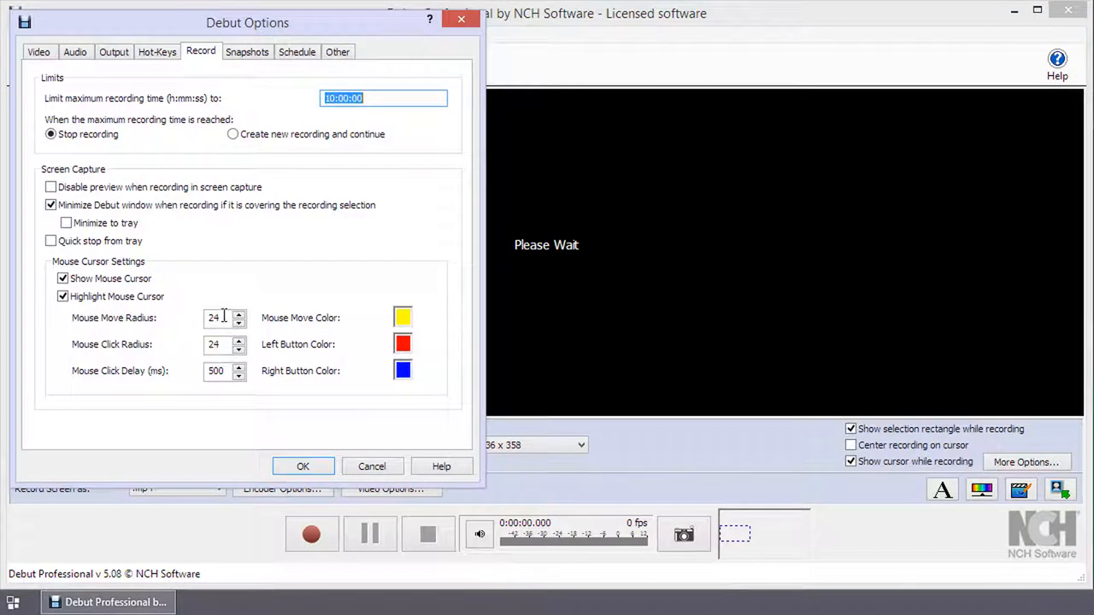
click(218, 318)
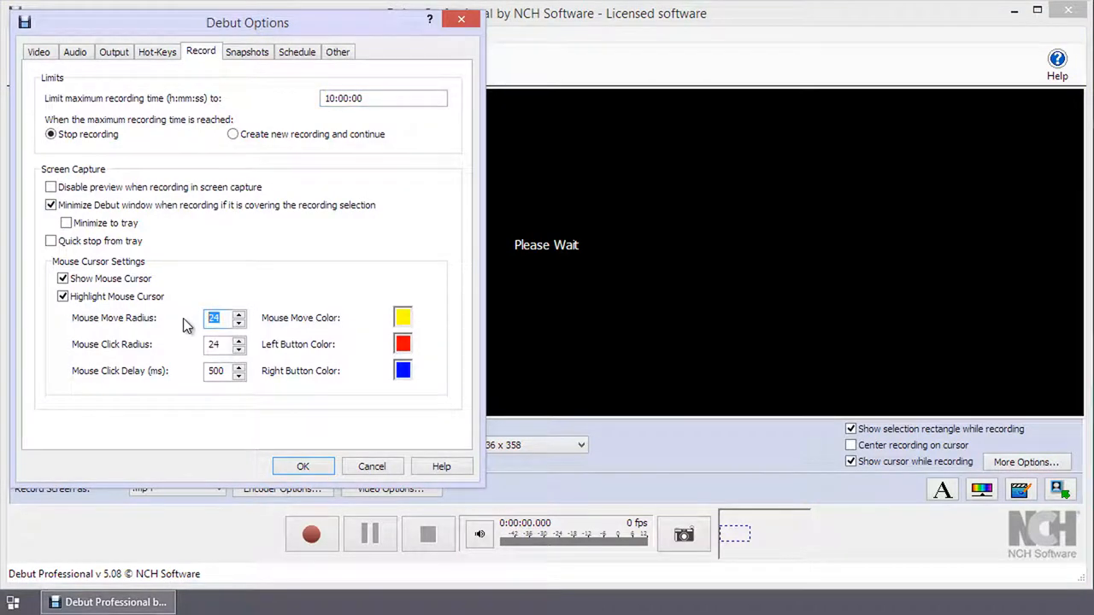
text(50)
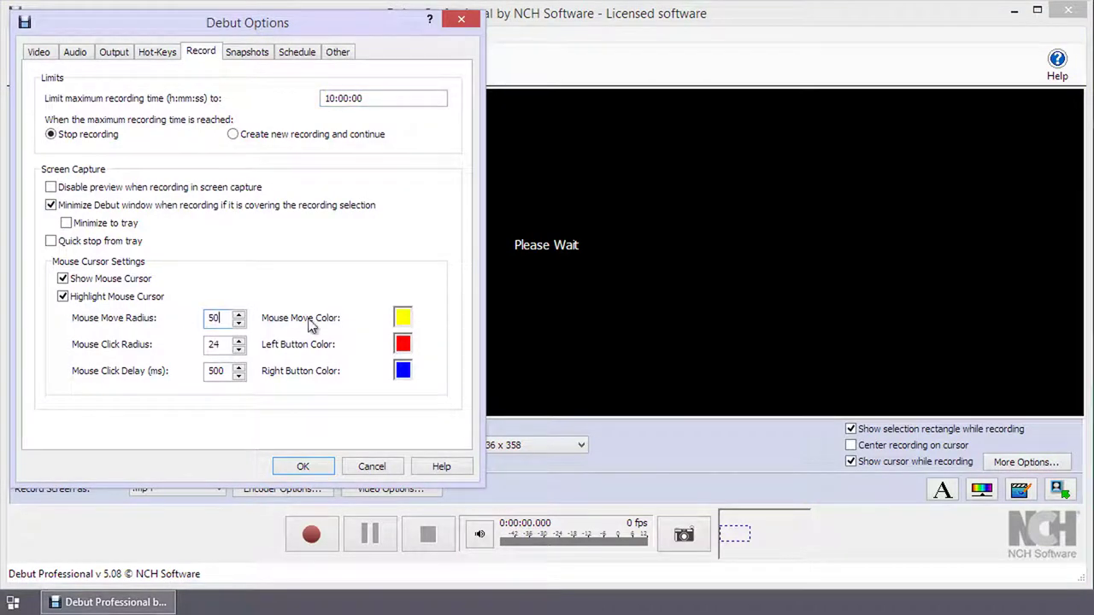
click(402, 318)
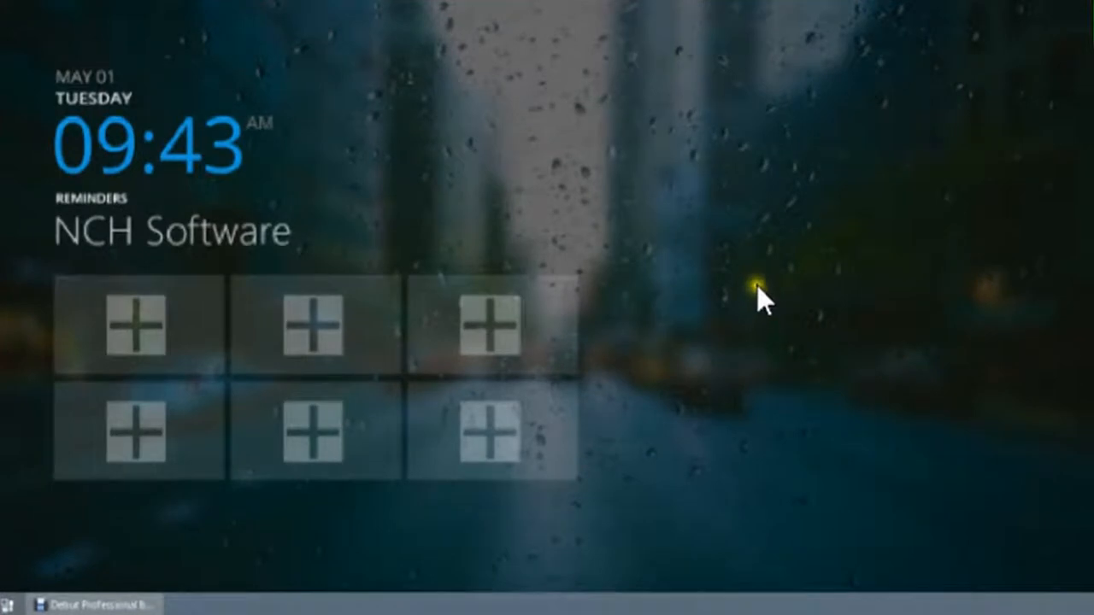
mouse_move(769, 248)
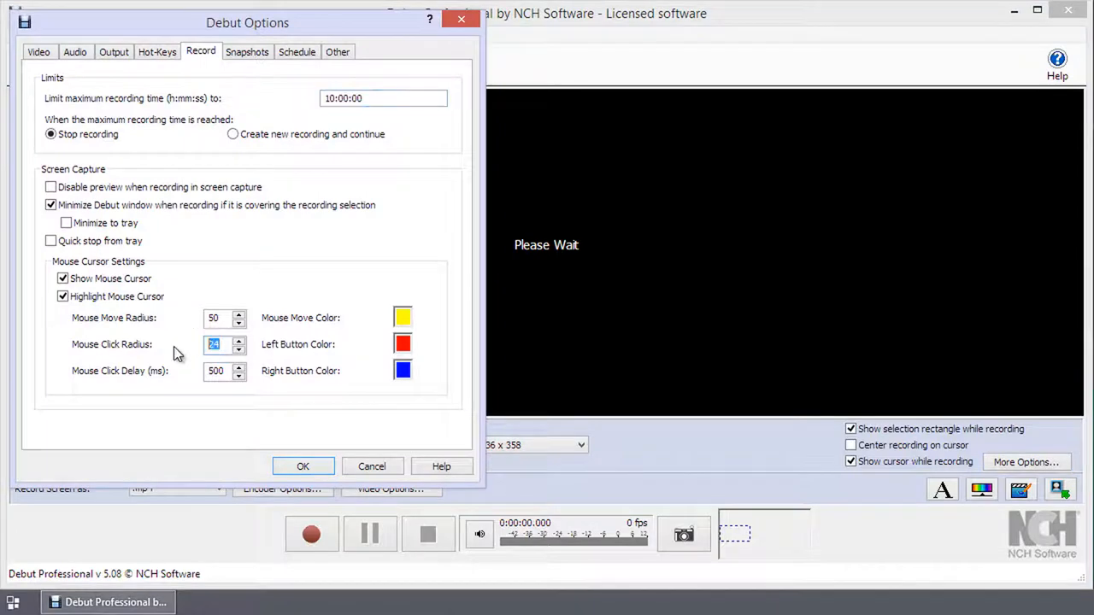
Open the Left Button Color picker and close it, keeping red.
click(401, 343)
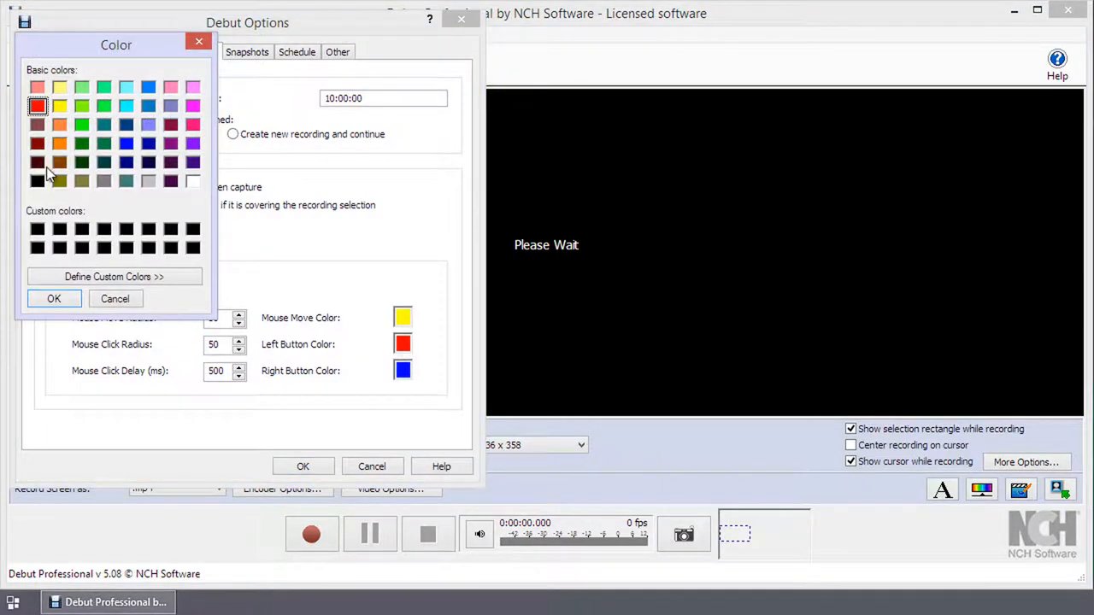
click(53, 299)
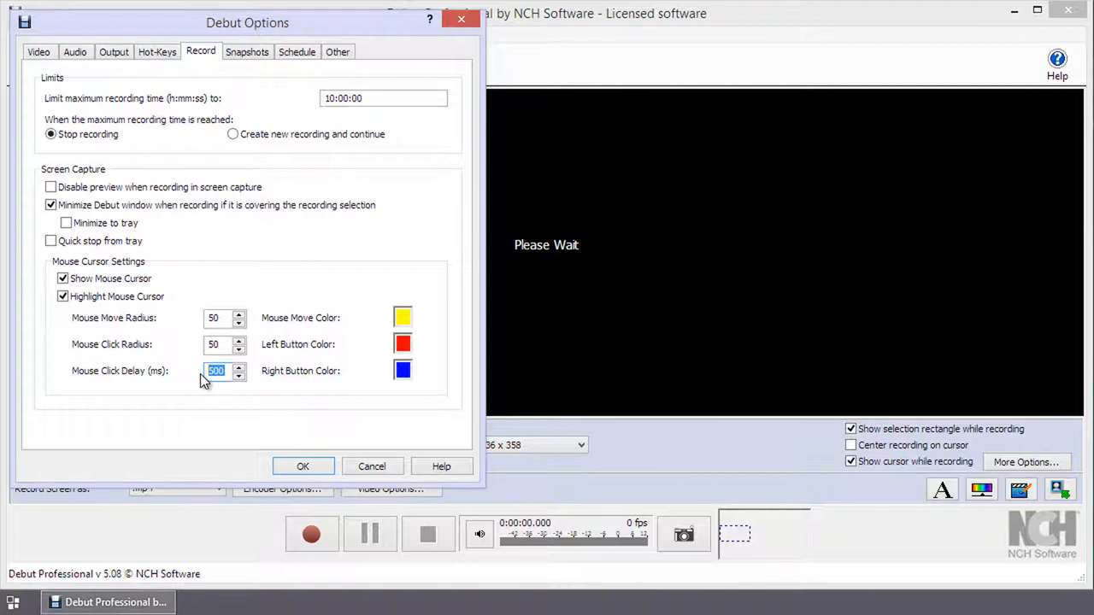
Set Mouse Click Delay to 1000 ms, then right-click the desktop demo preview.
text(1)
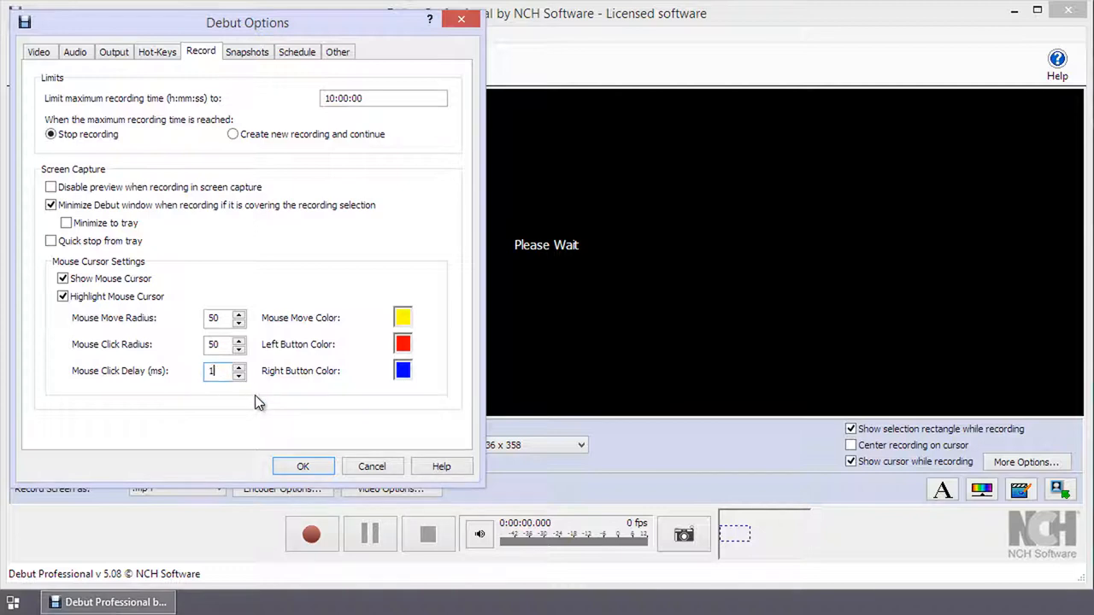
text(000)
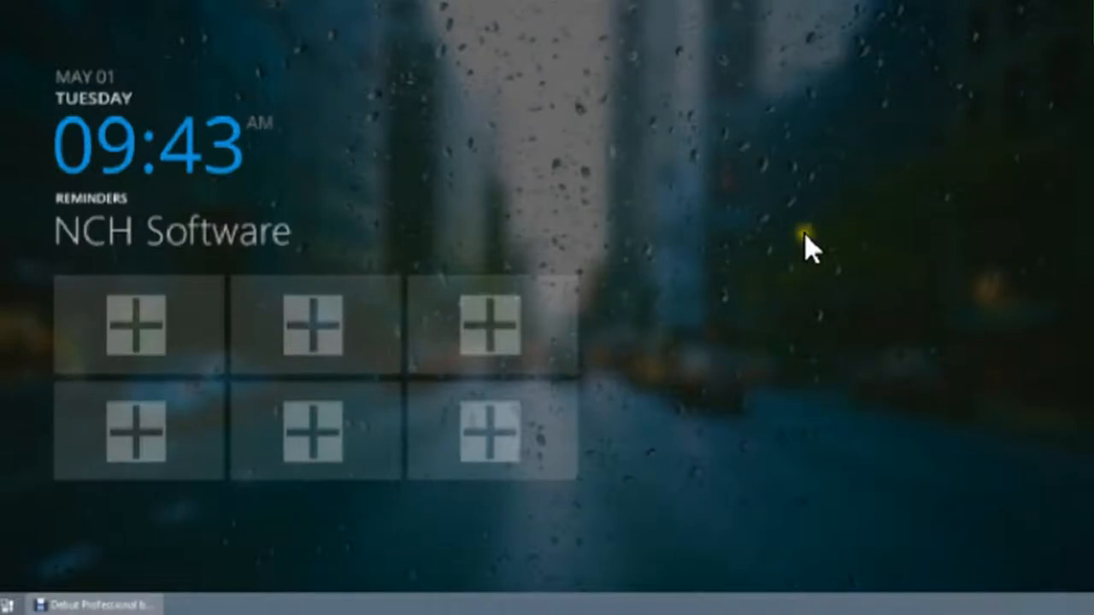
right_click(811, 247)
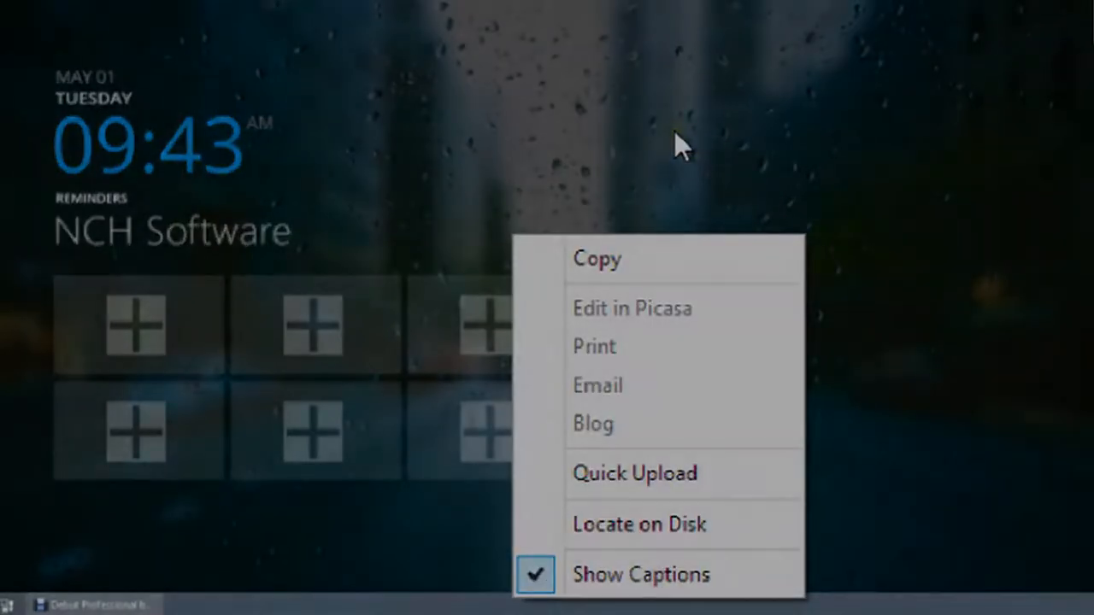